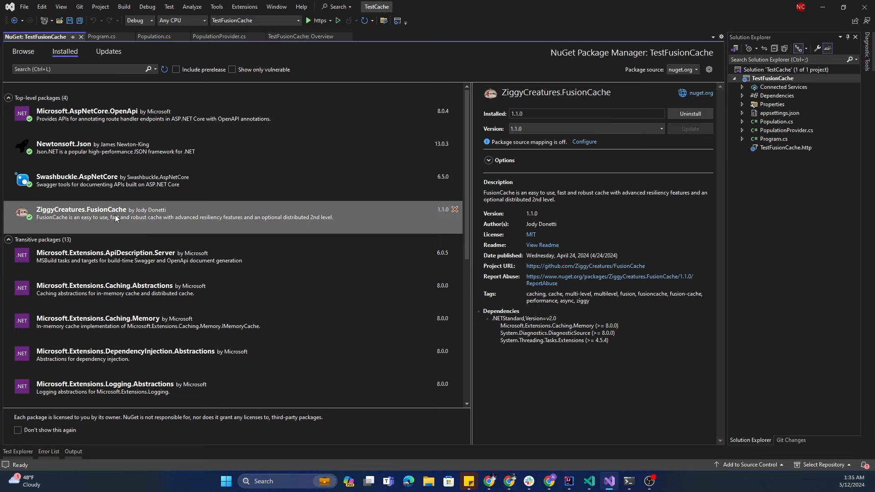
pyautogui.moveTo(126, 222)
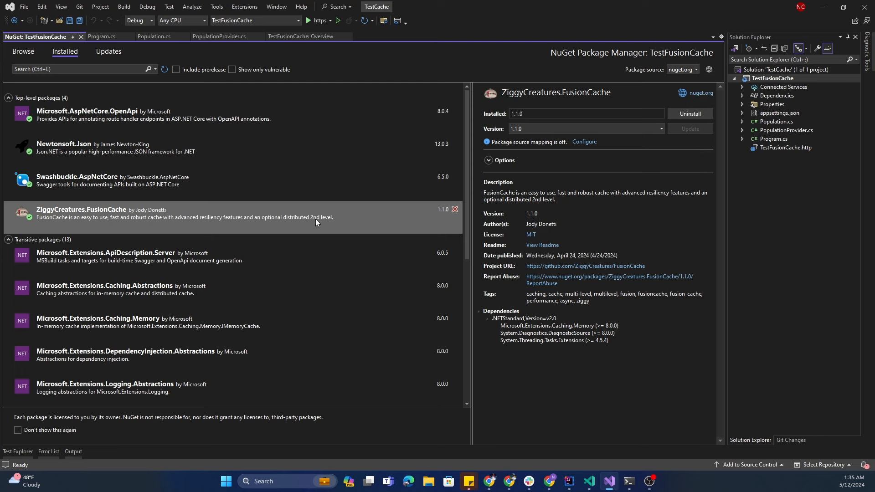
pyautogui.moveTo(302, 219)
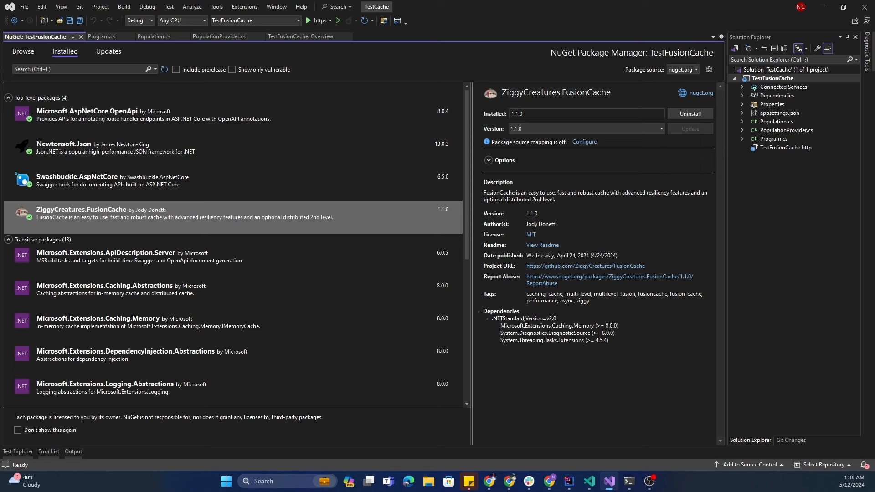
pyautogui.moveTo(771, 207)
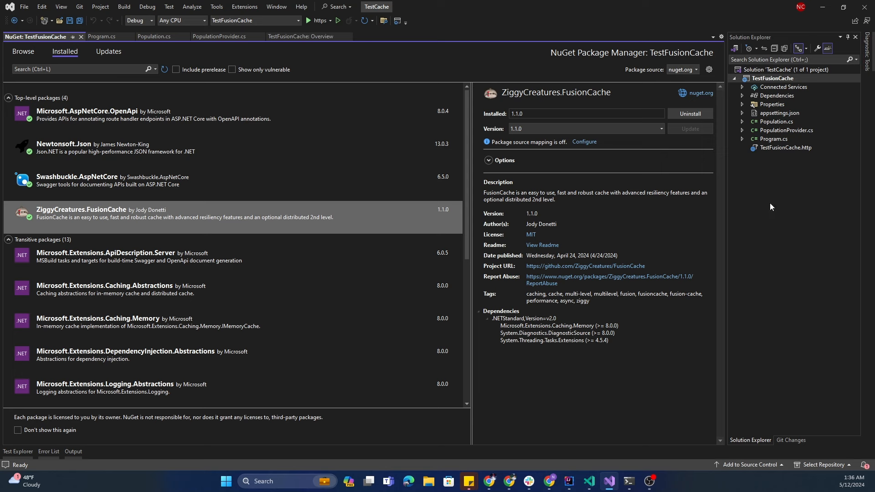
pyautogui.moveTo(797, 145)
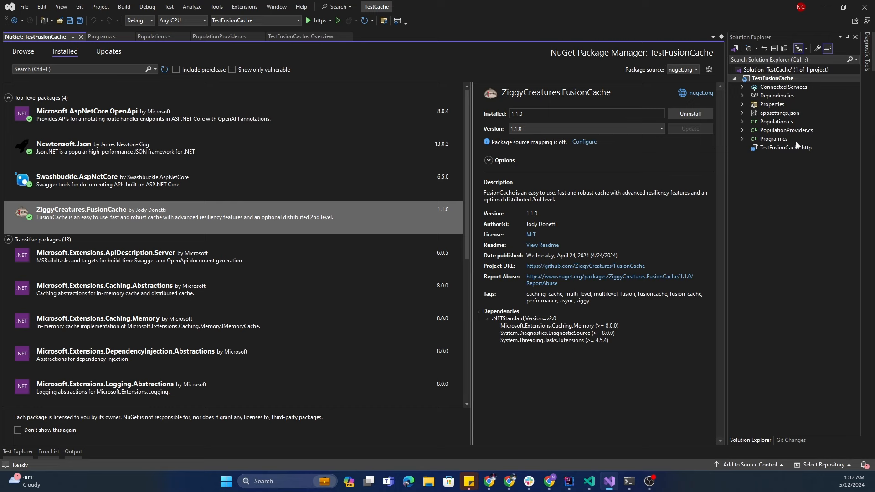
# Open PopulationProvider.cs to view GetPopulation fetching datausa.io data via HttpClient
pyautogui.click(787, 130)
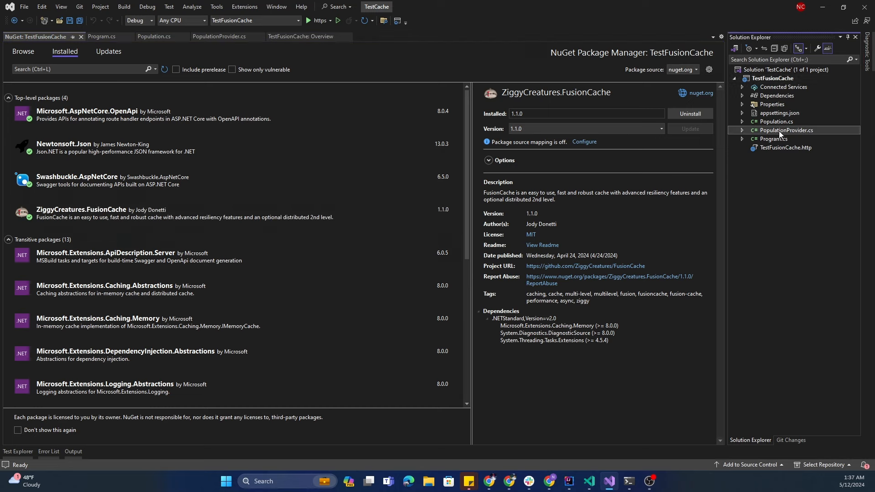
pyautogui.click(219, 37)
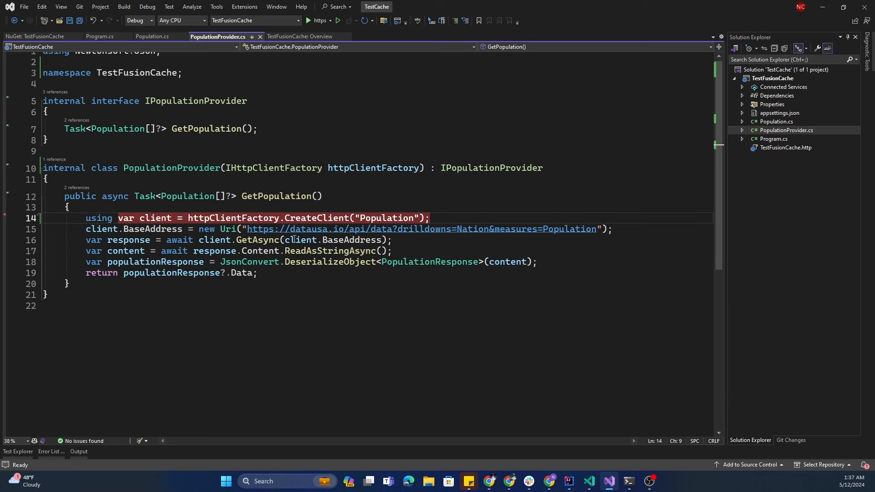
pyautogui.moveTo(466, 229)
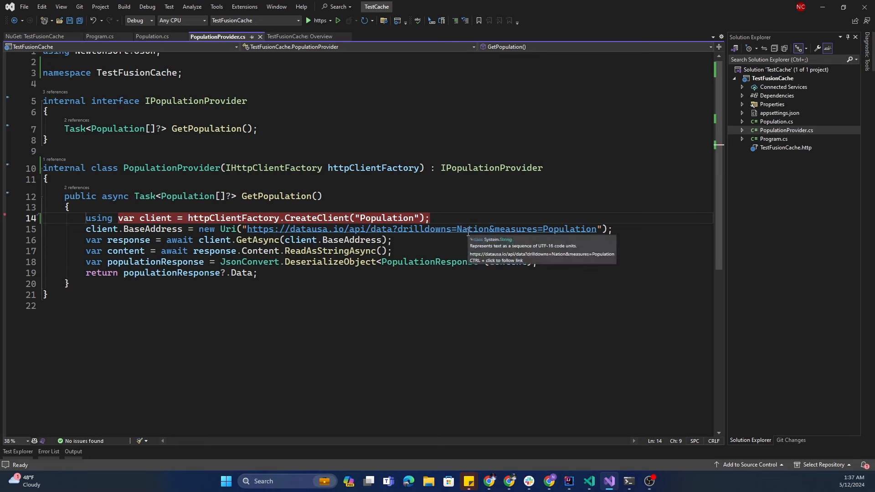
pyautogui.moveTo(449, 239)
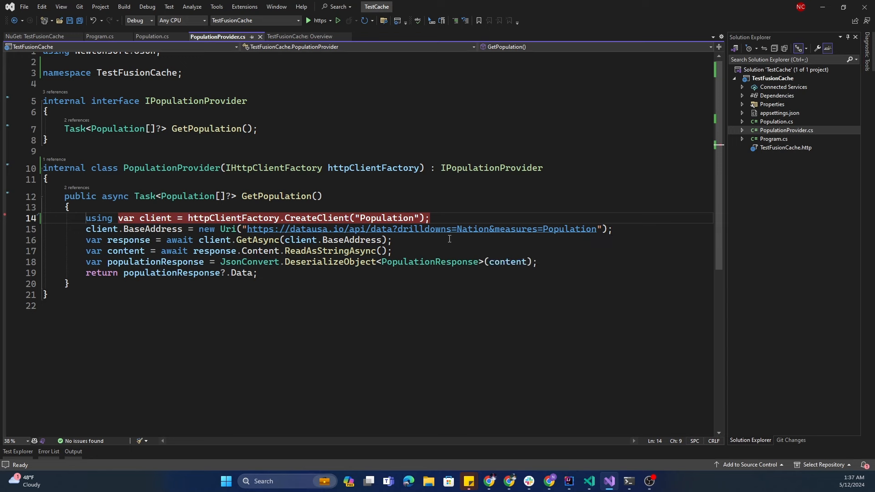
pyautogui.moveTo(364, 279)
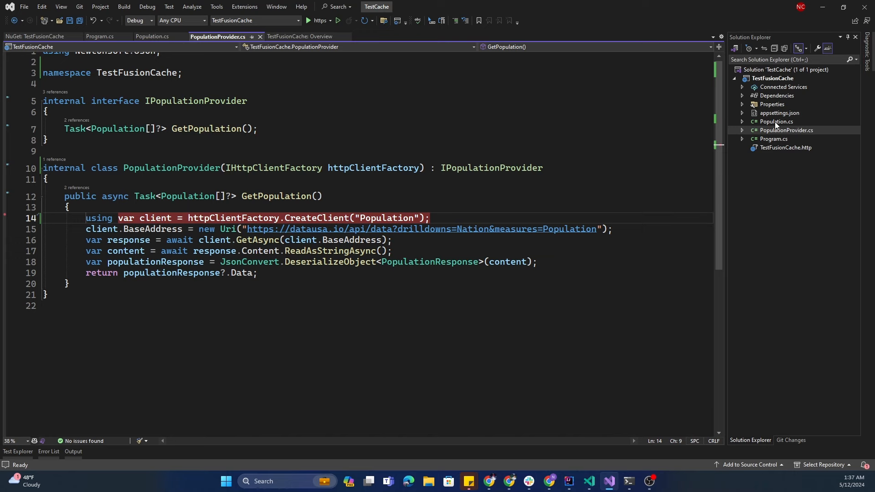
pyautogui.click(152, 37)
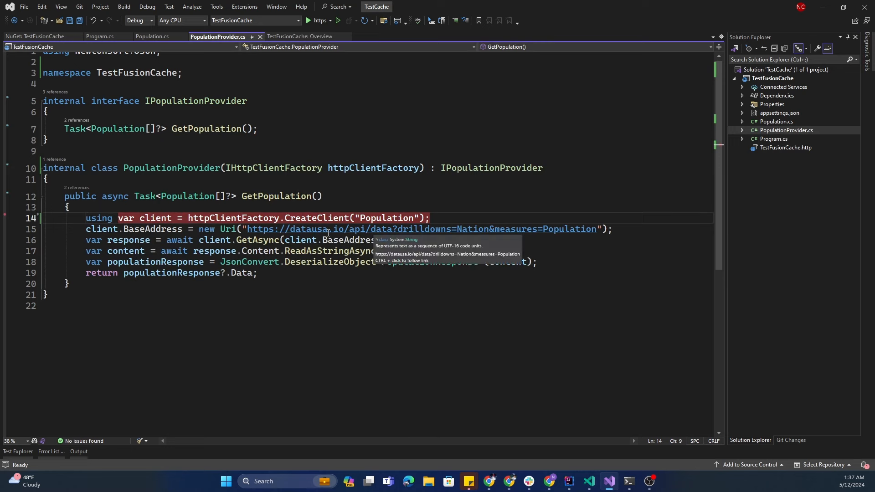
pyautogui.moveTo(171, 252)
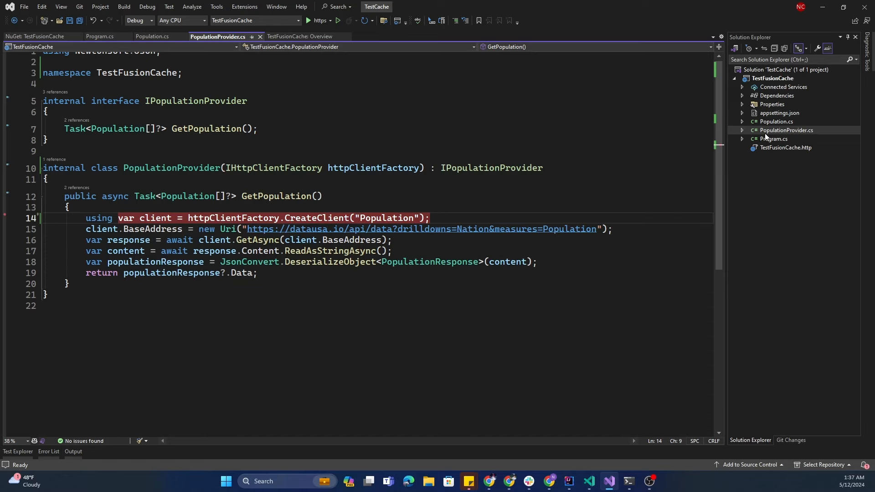
# View Program.cs with the Population HttpClient, provider singleton and FusionCache registrations
pyautogui.click(101, 36)
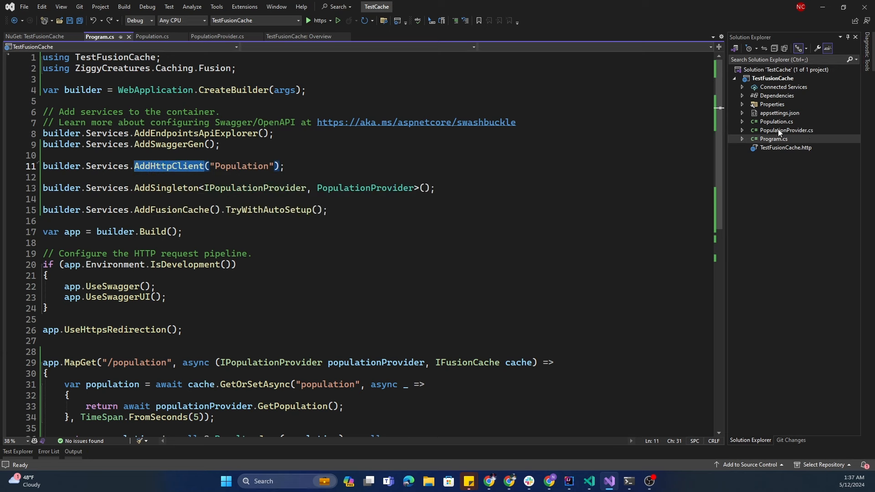
pyautogui.click(219, 37)
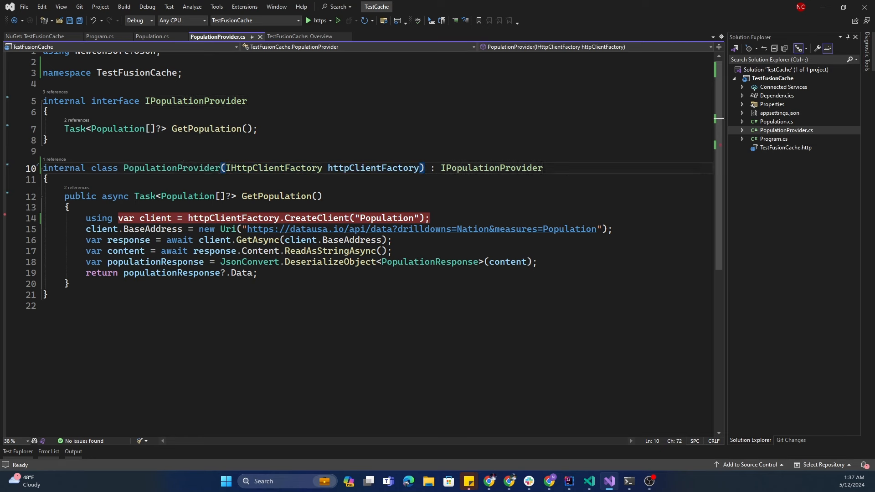
pyautogui.doubleClick(150, 168)
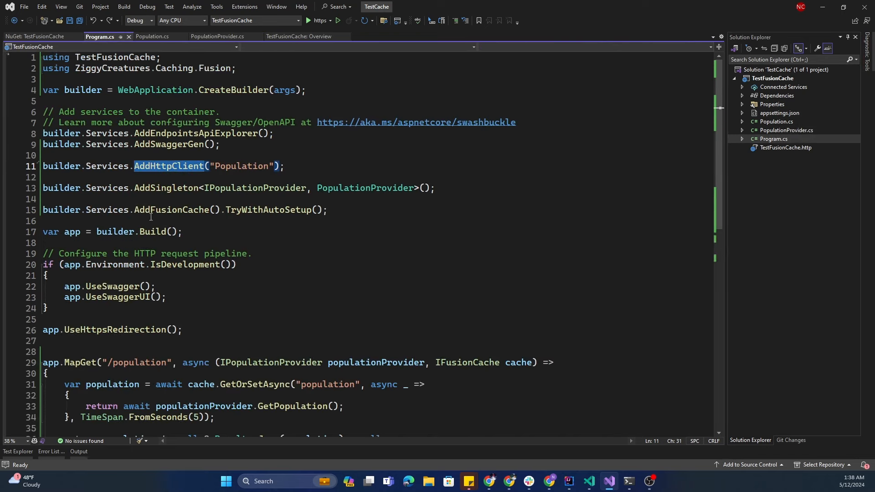
pyautogui.moveTo(166, 209)
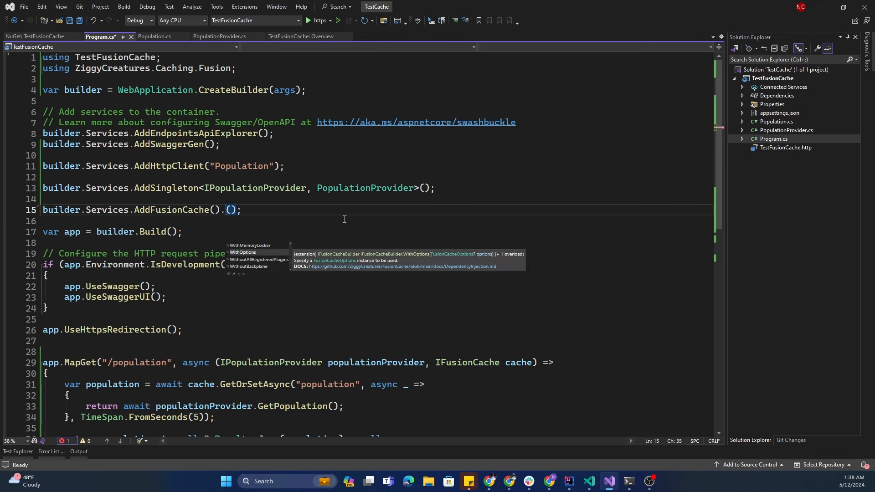
pyautogui.write('TryWithAutoSetup')
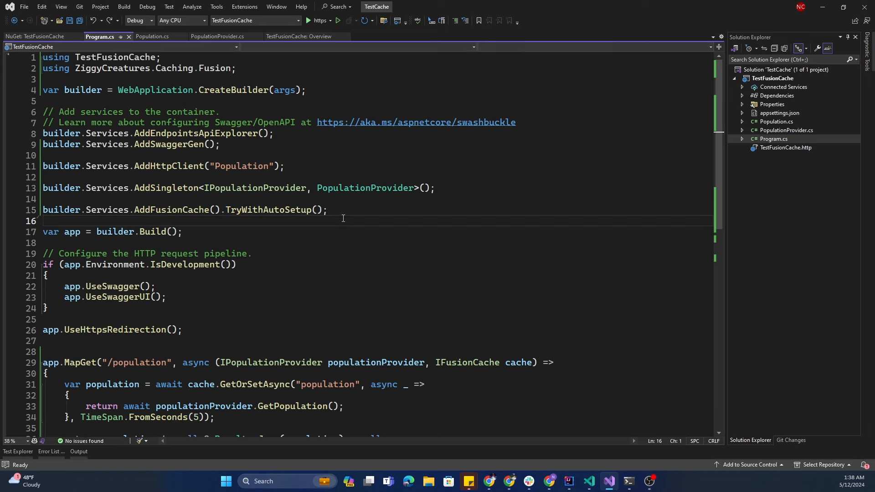
pyautogui.moveTo(261, 232)
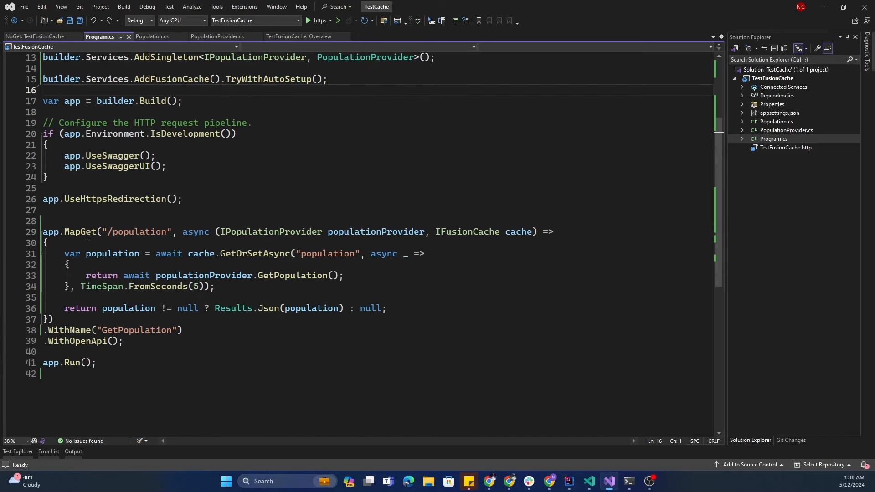
pyautogui.moveTo(156, 232)
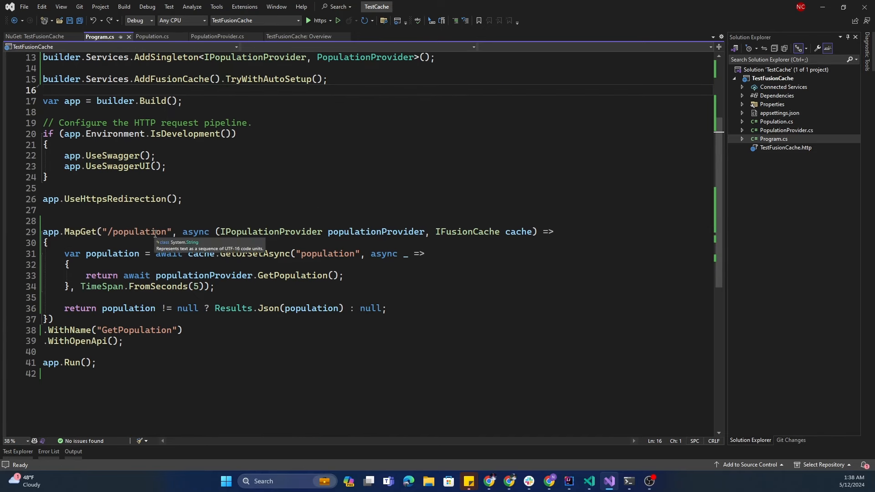
pyautogui.moveTo(160, 218)
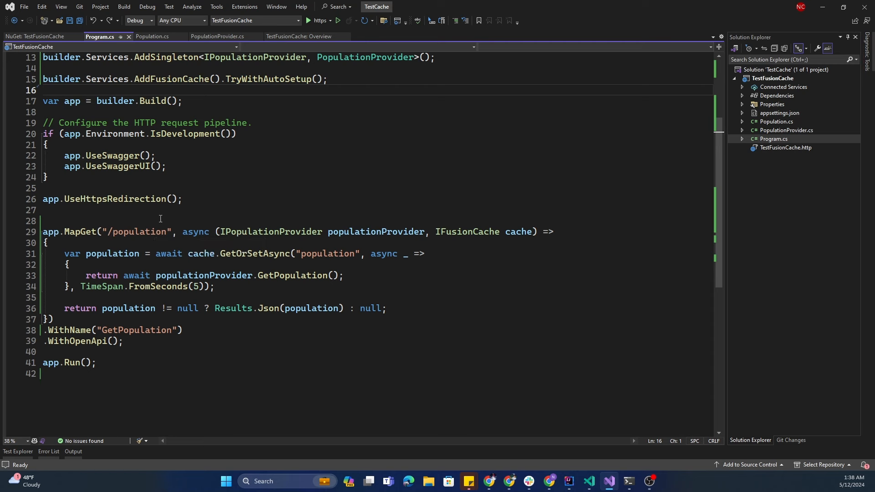
pyautogui.moveTo(367, 235)
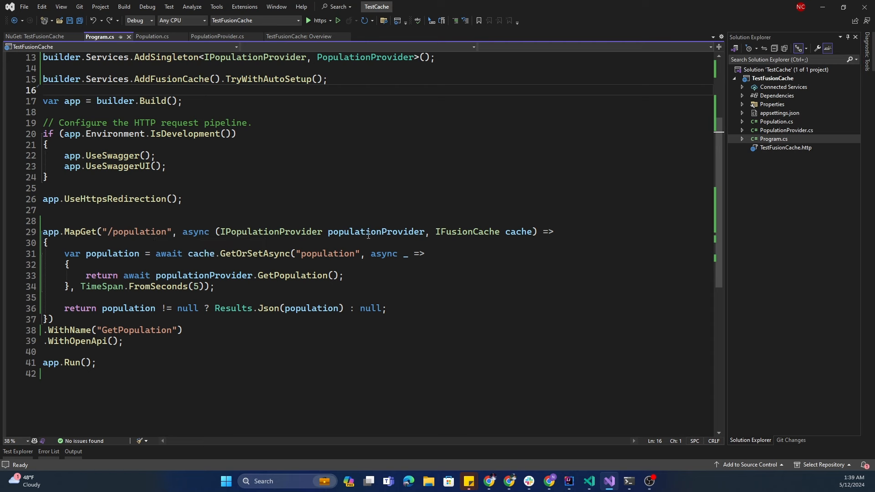
# Highlight populationProvider in the GetOrSetAsync endpoint, then return to PopulationProvider.cs
pyautogui.doubleClick(375, 232)
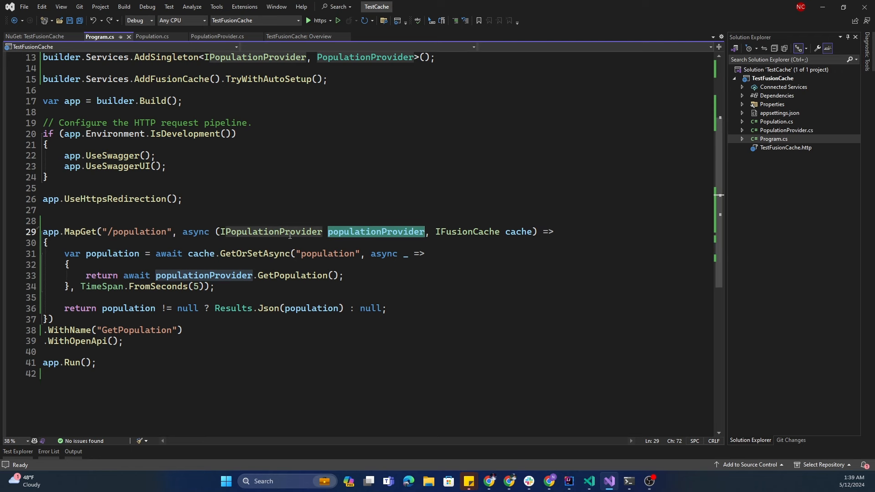
pyautogui.moveTo(376, 231)
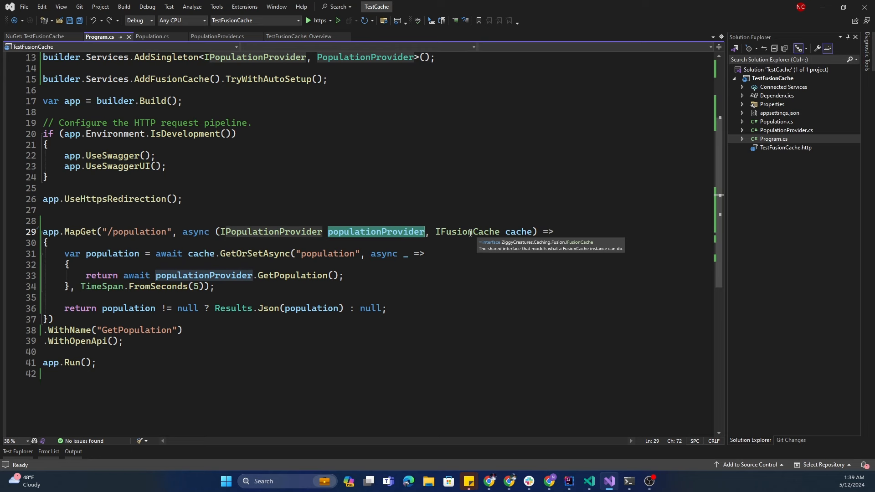
pyautogui.moveTo(501, 244)
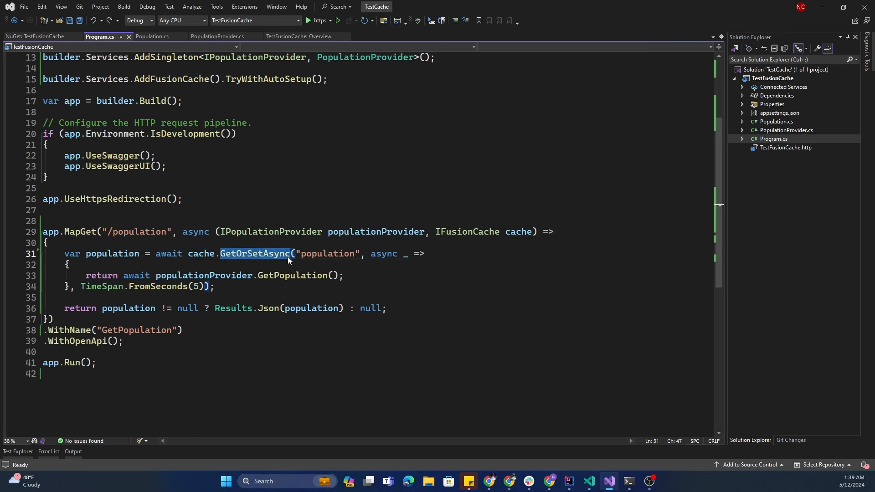
pyautogui.moveTo(391, 256)
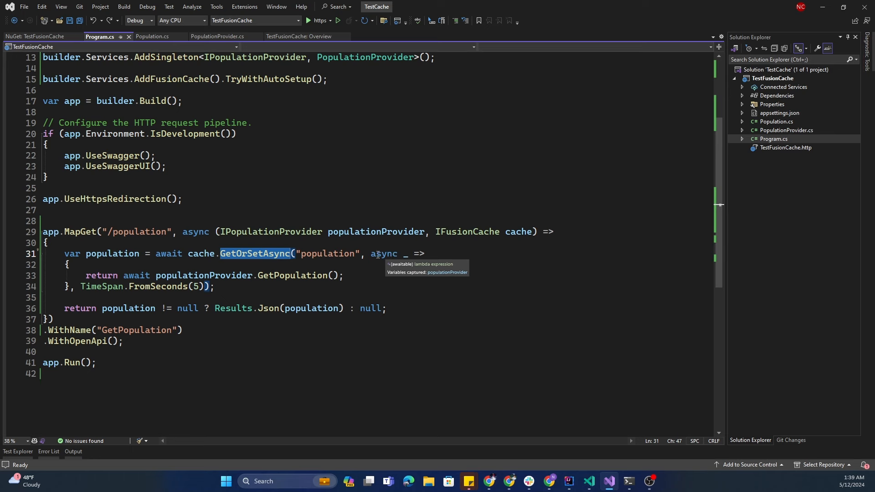
pyautogui.moveTo(418, 254)
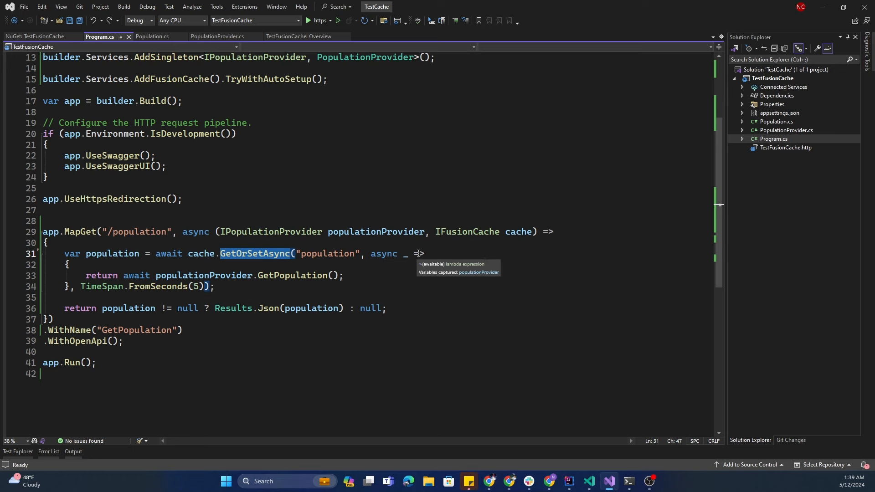
pyautogui.moveTo(175, 278)
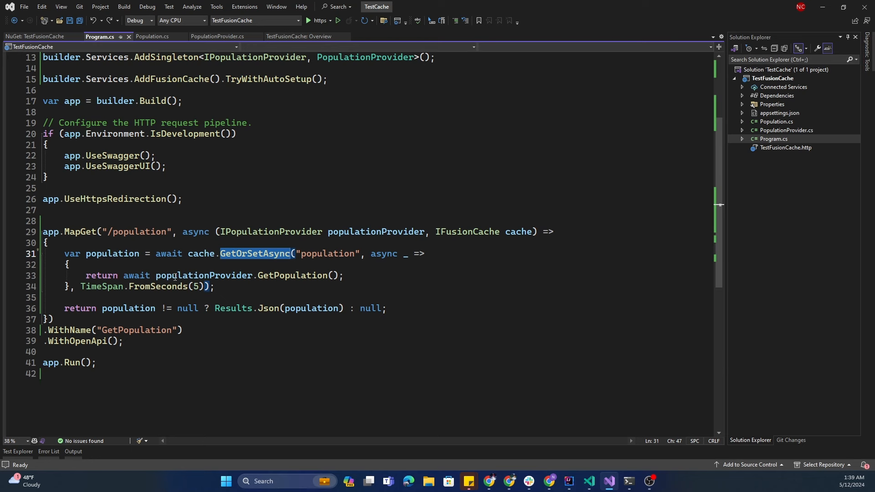
pyautogui.moveTo(293, 265)
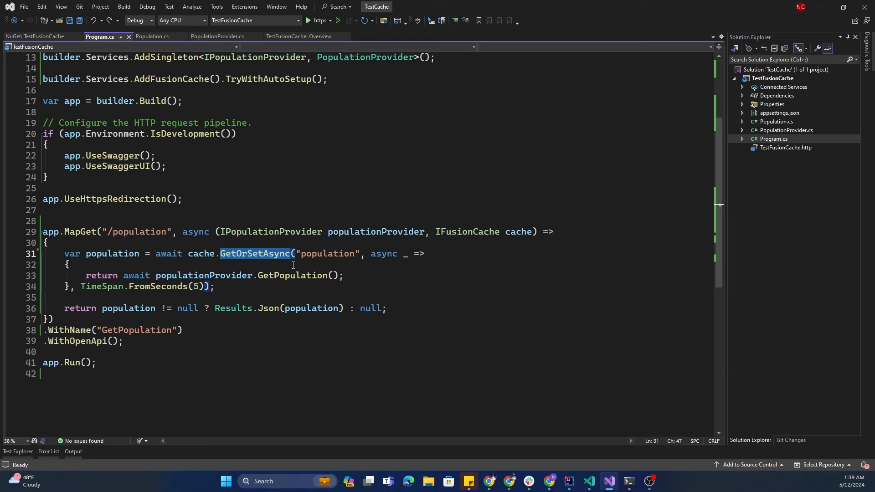
pyautogui.moveTo(396, 273)
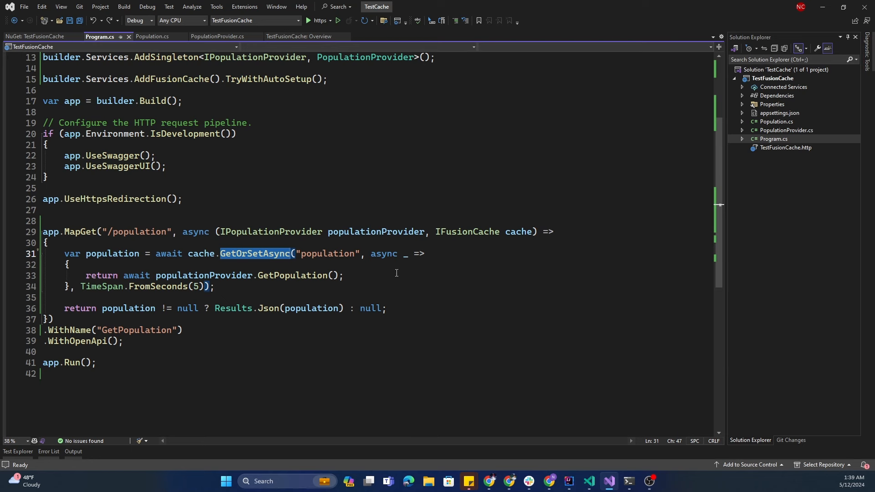
pyautogui.moveTo(175, 279)
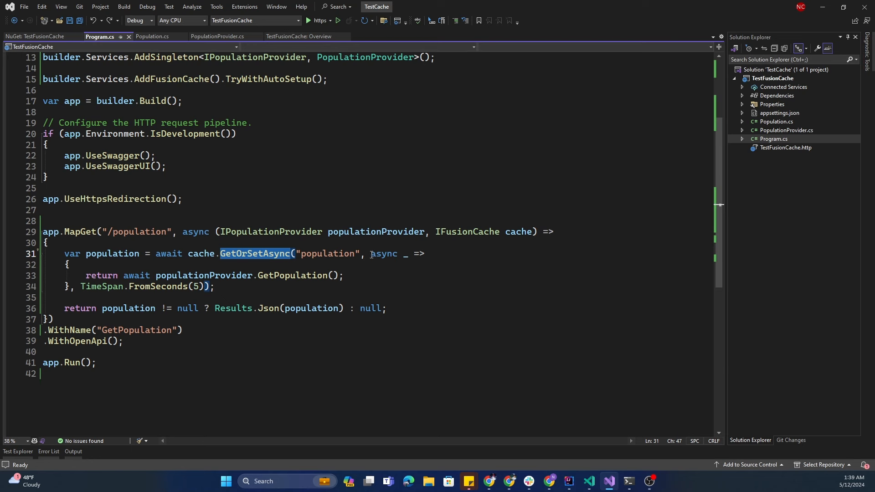
pyautogui.moveTo(140, 267)
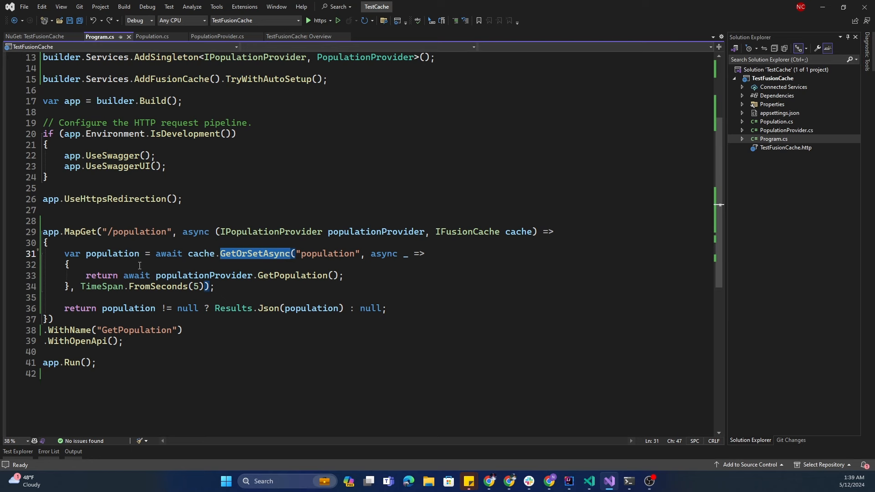
pyautogui.moveTo(279, 283)
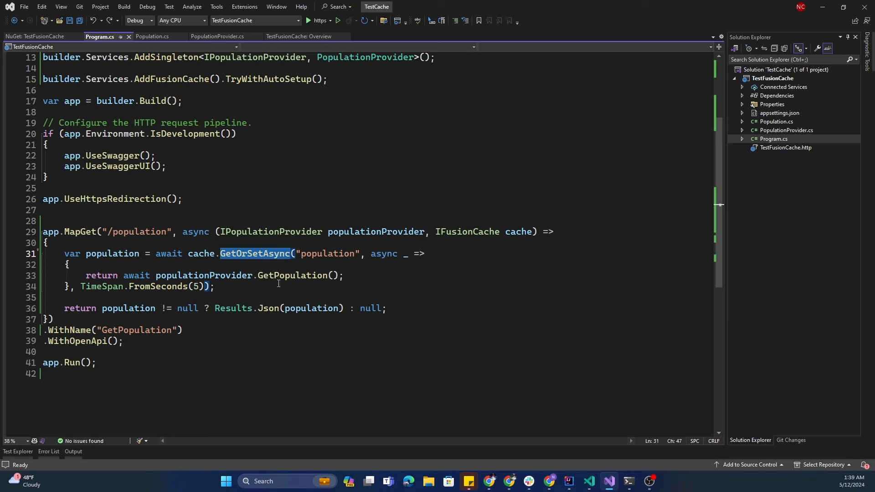
pyautogui.moveTo(298, 275)
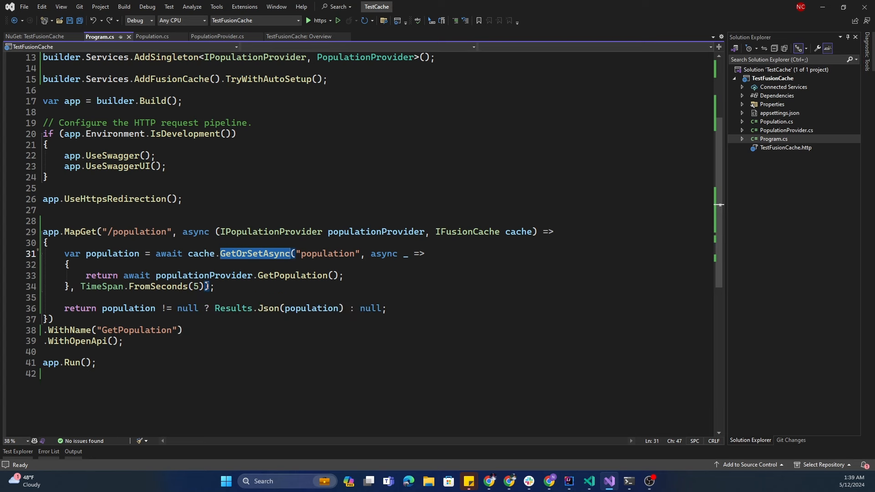
pyautogui.moveTo(199, 286)
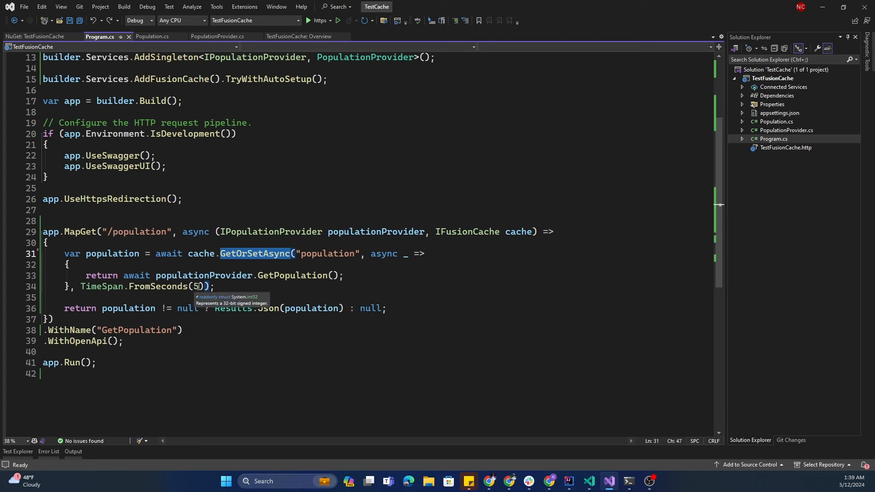
pyautogui.moveTo(182, 288)
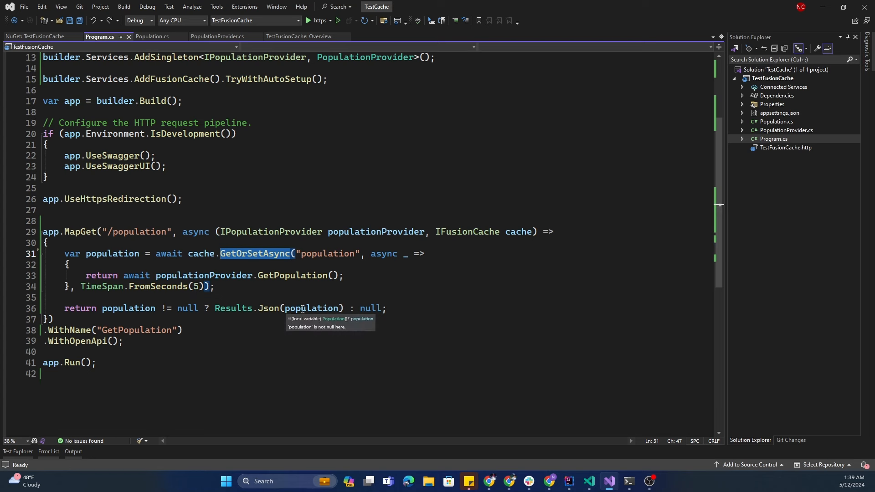
pyautogui.click(139, 231)
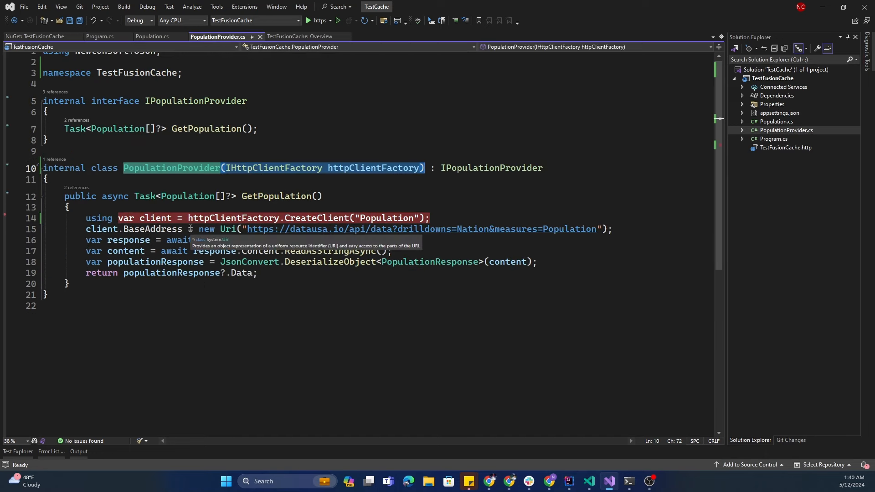
# Complete line 16 with client.GetAsync(client.BaseAddress);
pyautogui.write('client.GetAsync(client.BaseAddress);')
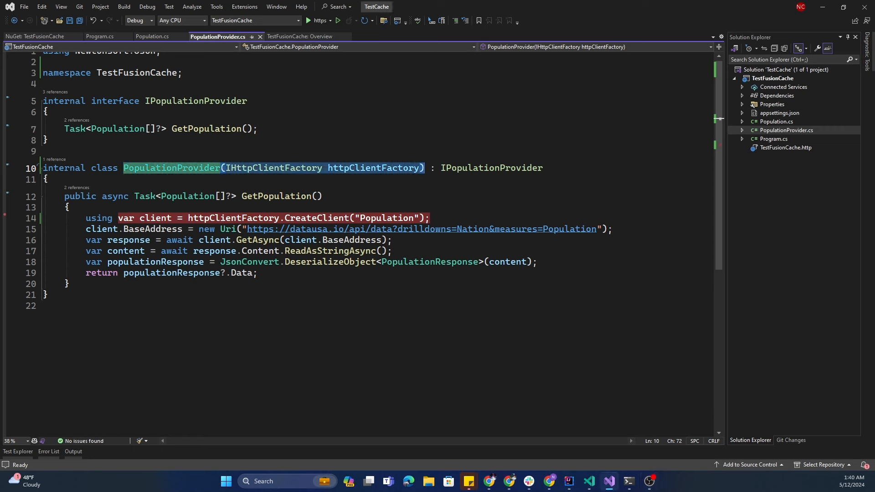
pyautogui.moveTo(408, 137)
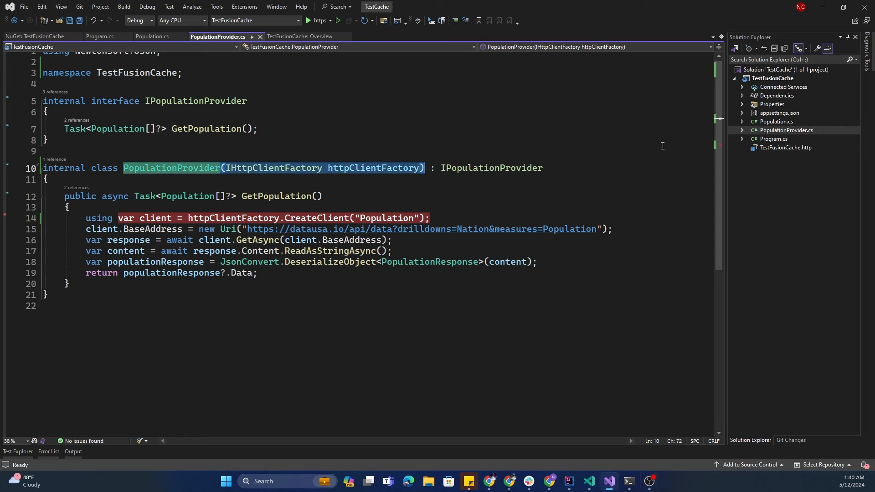
pyautogui.moveTo(269, 215)
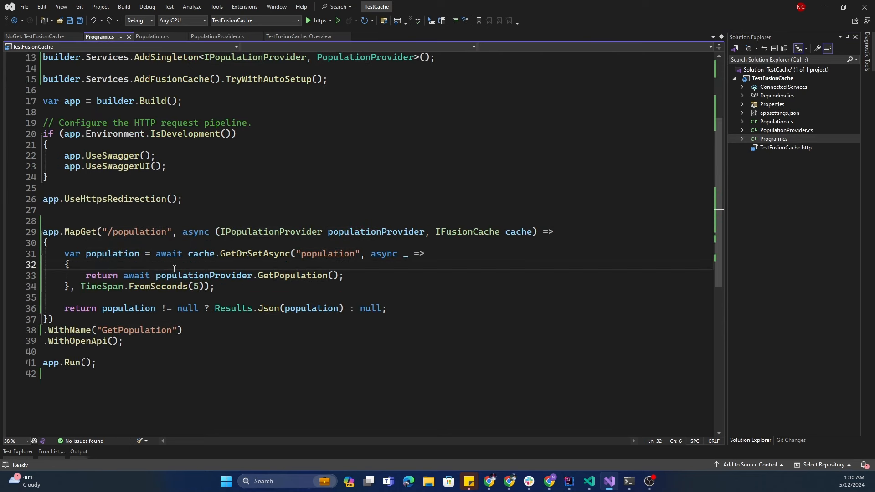
pyautogui.moveTo(202, 254)
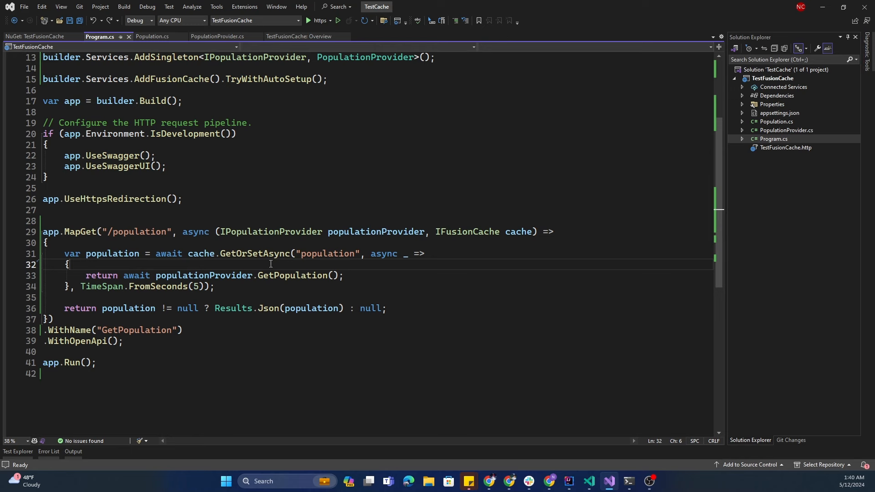
pyautogui.moveTo(291, 275)
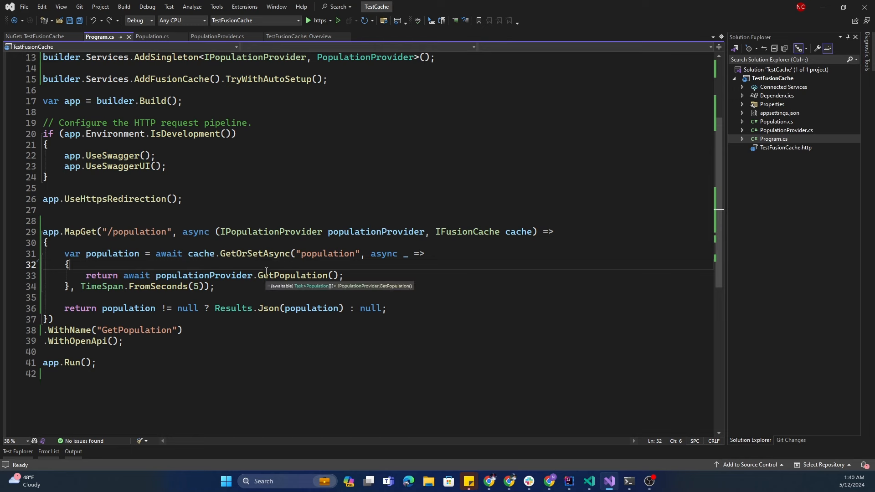
pyautogui.moveTo(249, 258)
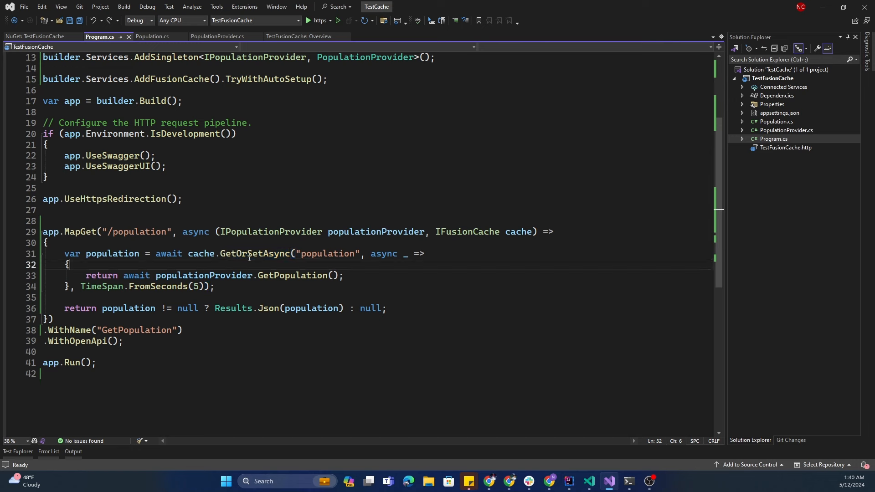
# Highlight the GetOrSetAsync call in the /population endpoint of Program.cs
pyautogui.doubleClick(255, 253)
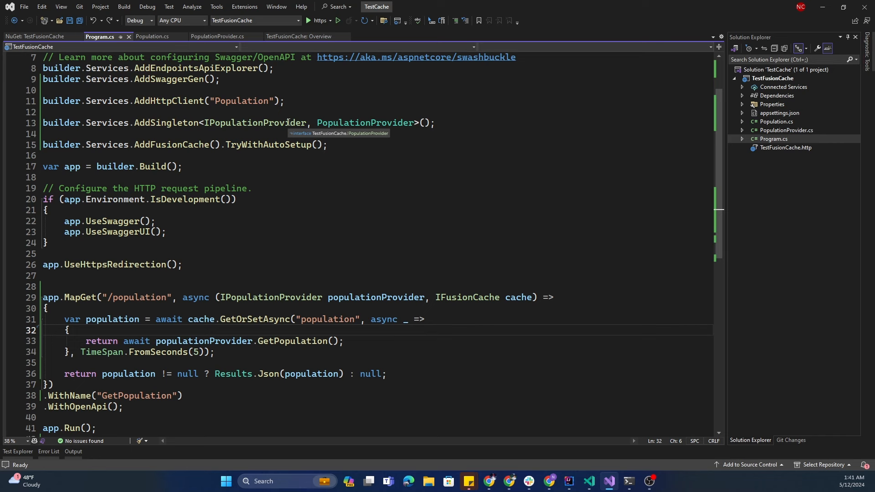
# Scroll Program.cs to the five-second GetOrSetAsync endpoint and start debugging
pyautogui.scroll(-3)
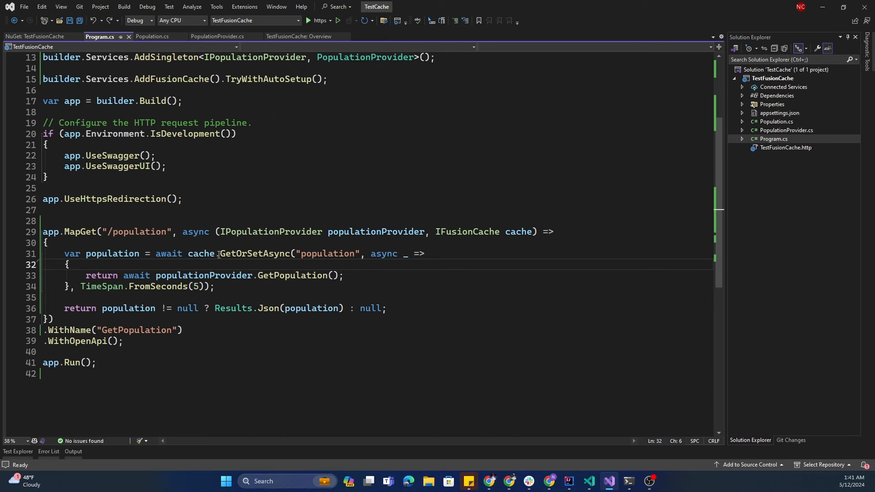
pyautogui.moveTo(360, 67)
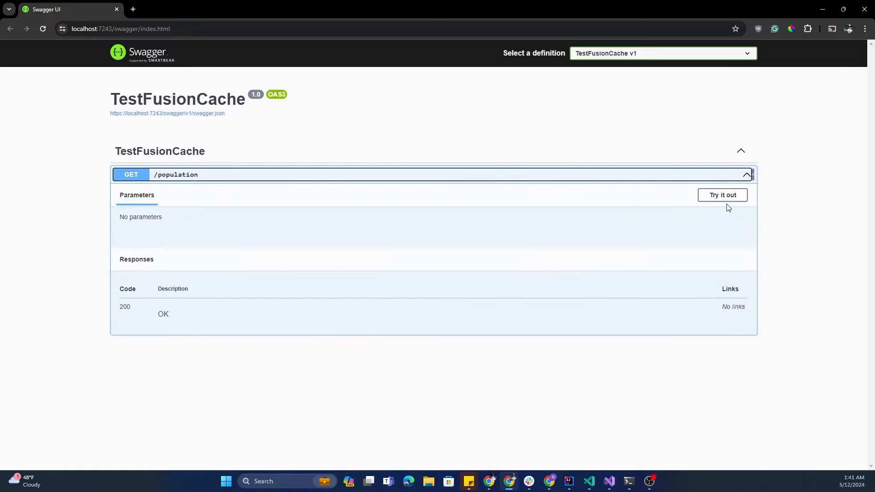
# Execute GET /population, step past the provider breakpoint, then execute again
pyautogui.click(722, 195)
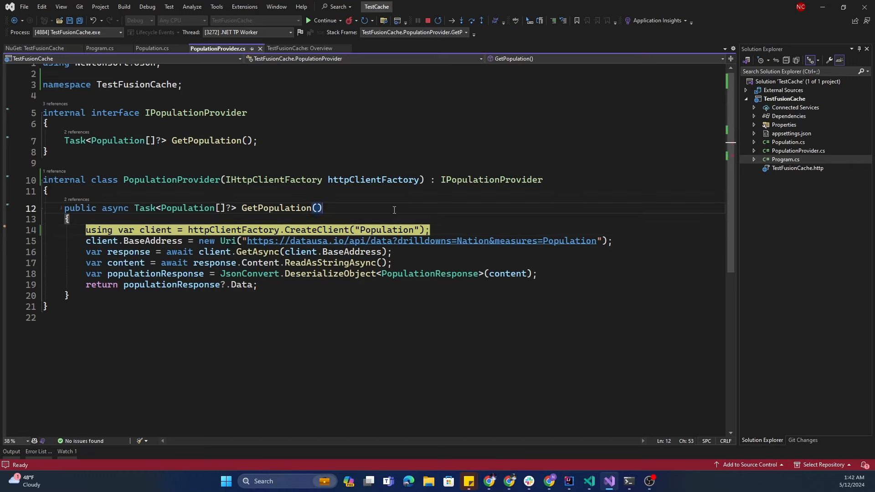
pyautogui.press('F10')
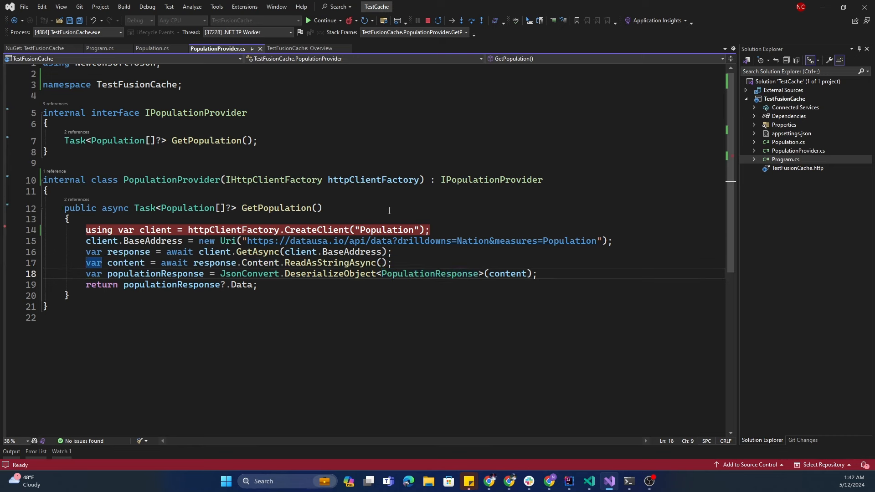
pyautogui.press('F10')
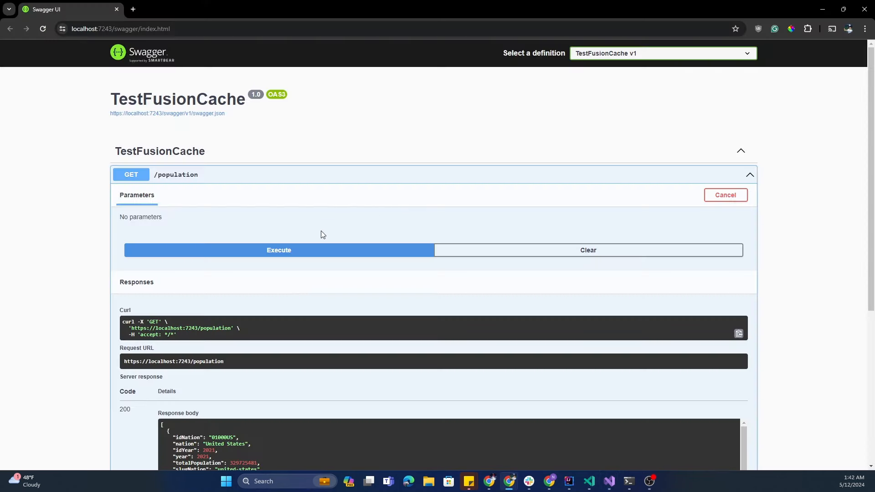
pyautogui.scroll(-3)
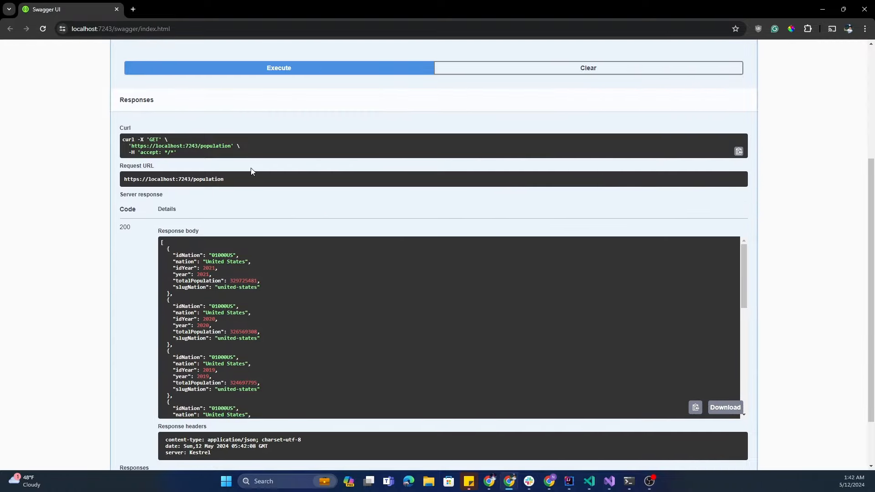
pyautogui.click(278, 68)
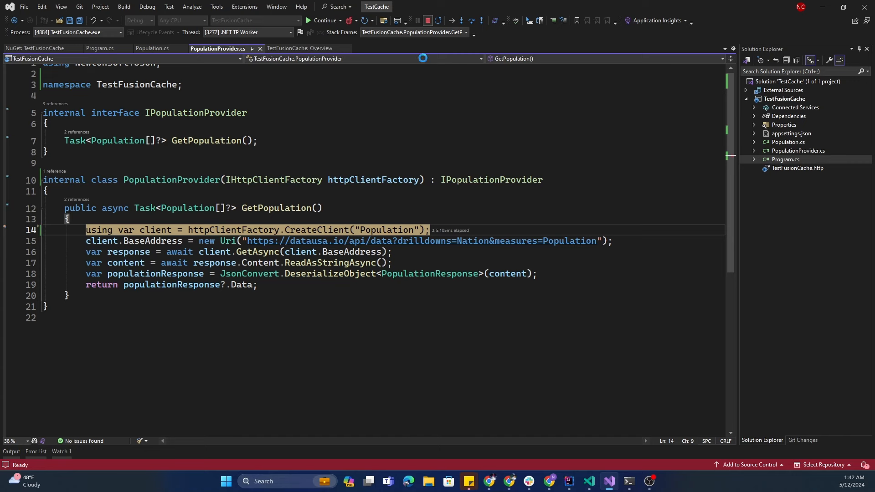
# Stop debugging and change the Program.cs cache duration to 15 seconds
pyautogui.click(440, 21)
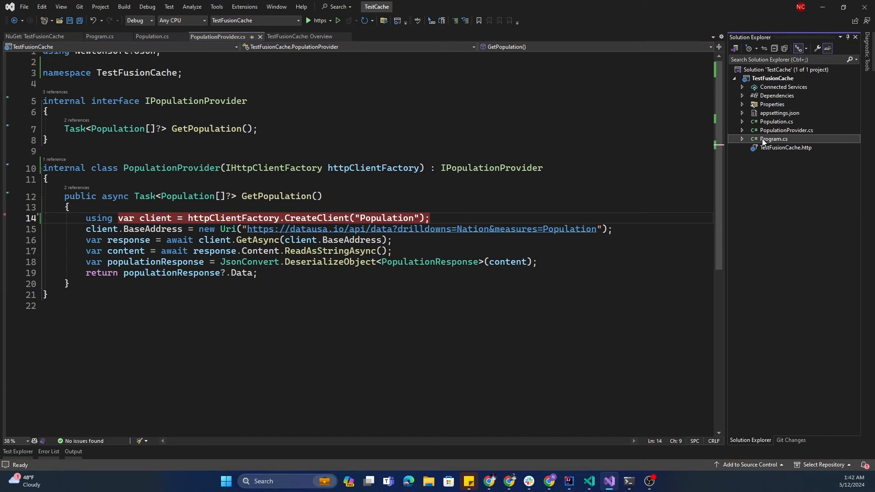
pyautogui.click(100, 37)
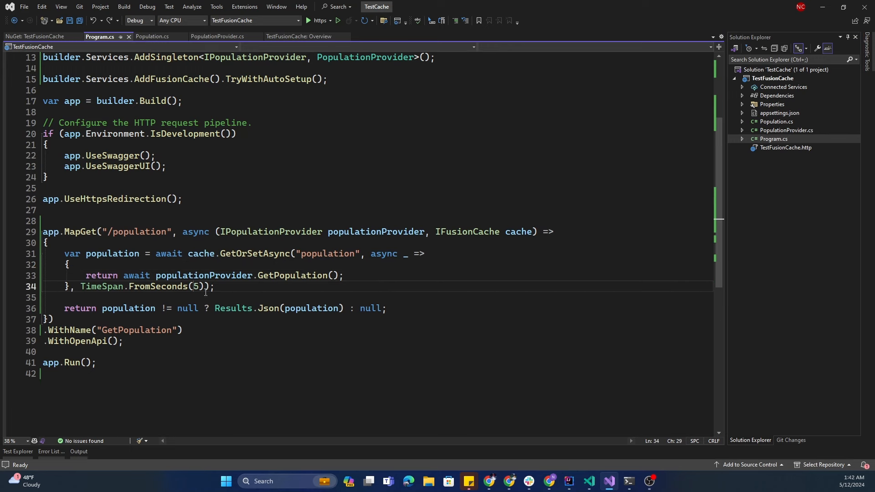
pyautogui.write('1')
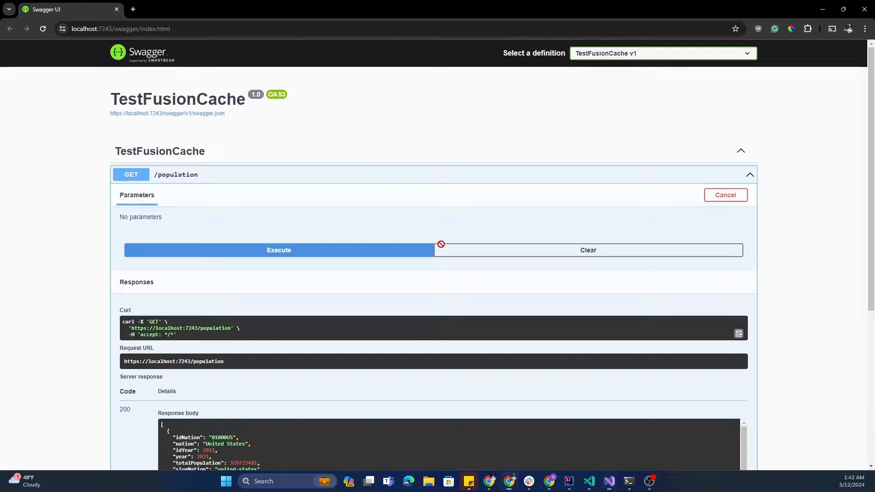
# Execute GET /population again, pausing at the GetPopulation breakpoint
pyautogui.scroll(-3)
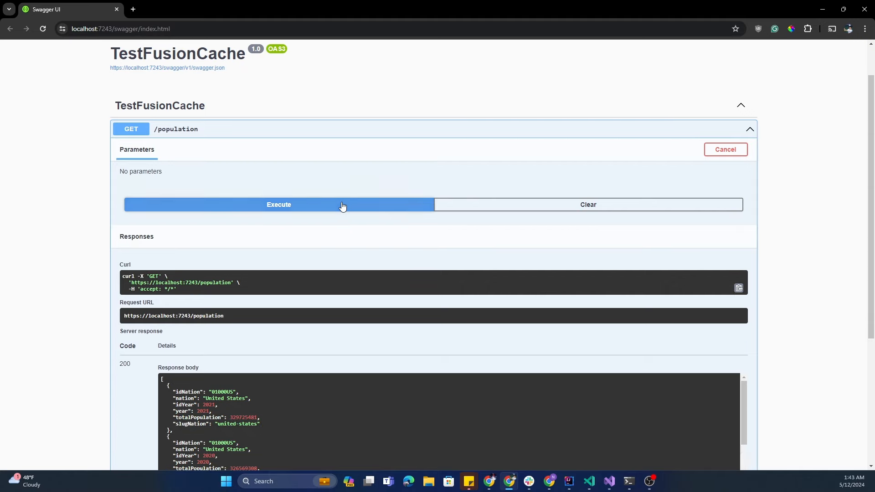
pyautogui.click(589, 481)
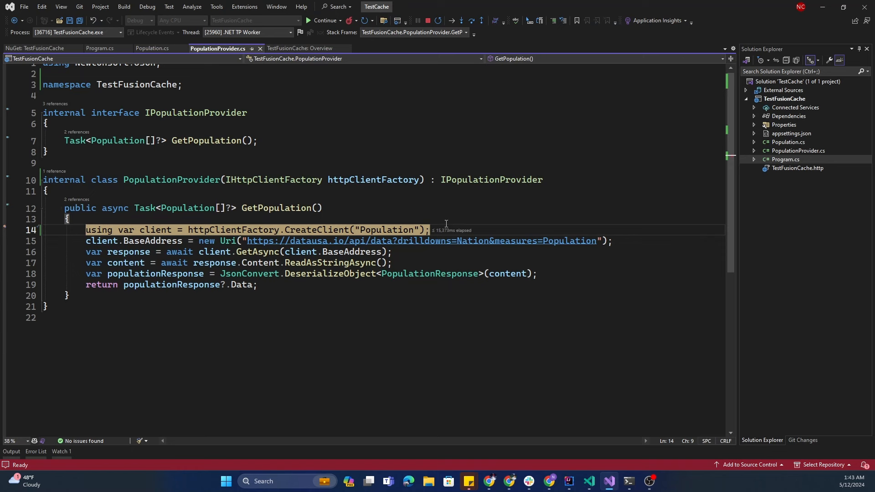
pyautogui.moveTo(361, 217)
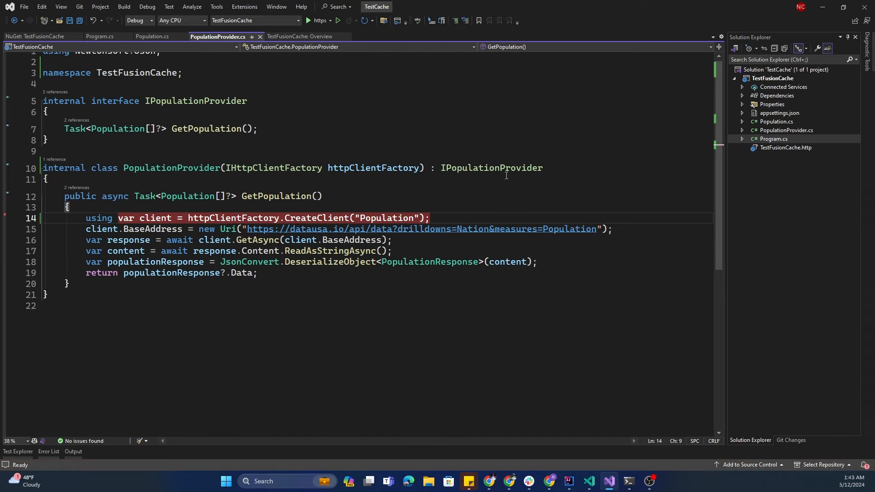
# Scroll through Program.cs showing the service registrations and 15-second cache duration
pyautogui.click(100, 37)
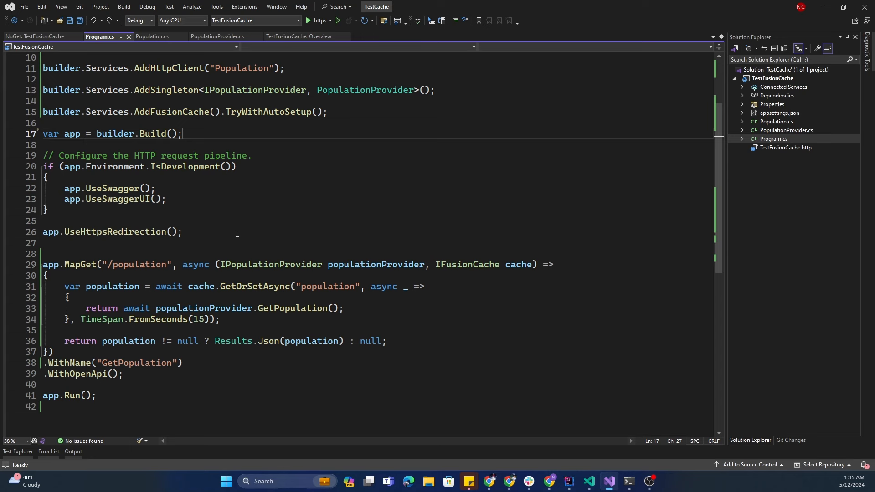
pyautogui.scroll(3)
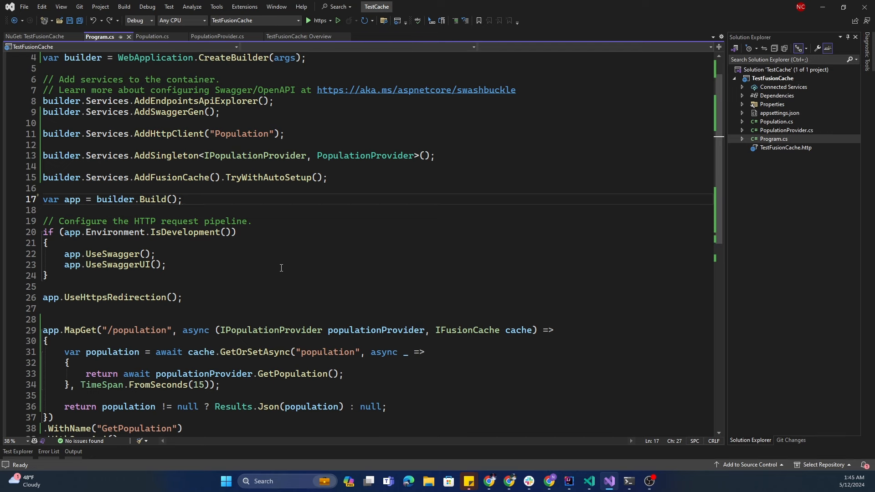
pyautogui.scroll(-3)
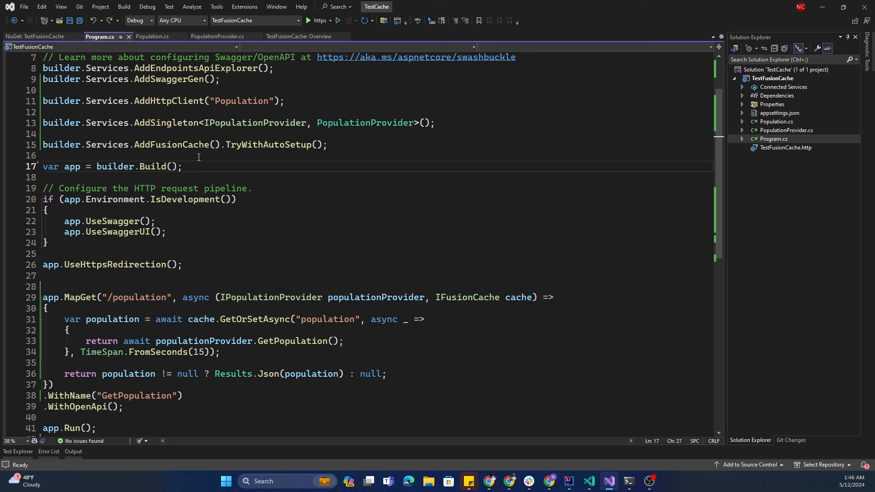
pyautogui.moveTo(252, 319)
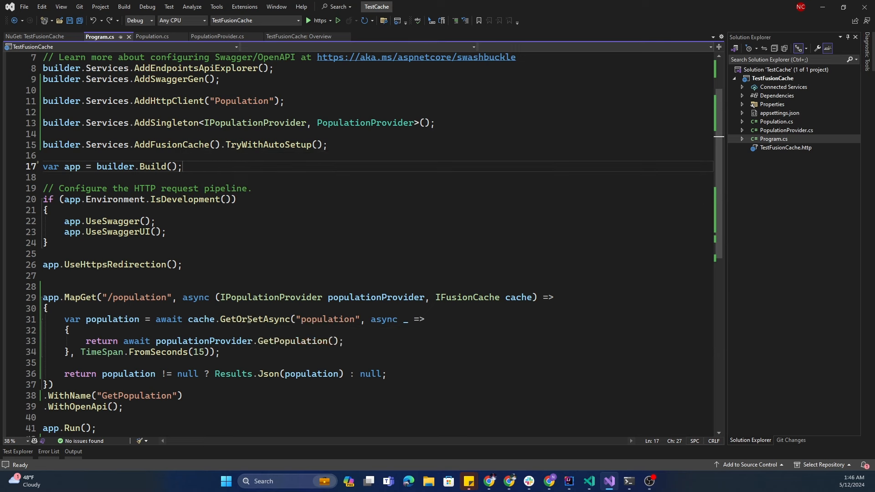
pyautogui.moveTo(252, 319)
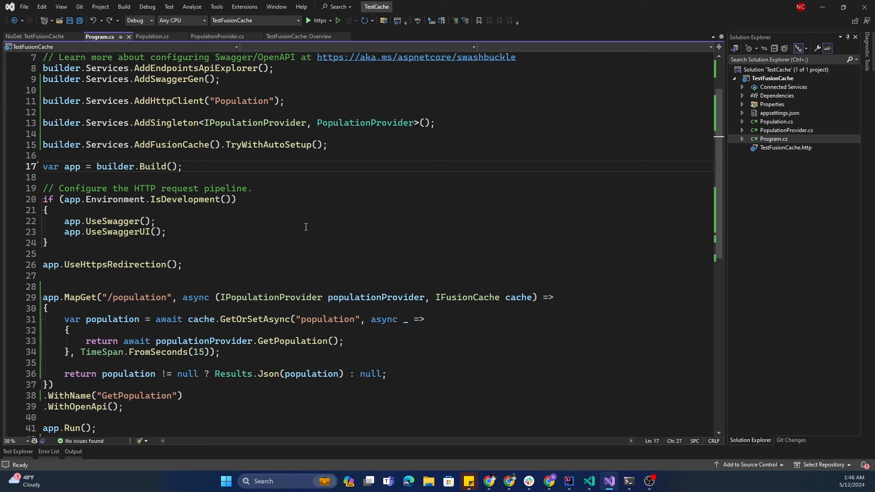
pyautogui.moveTo(305, 226)
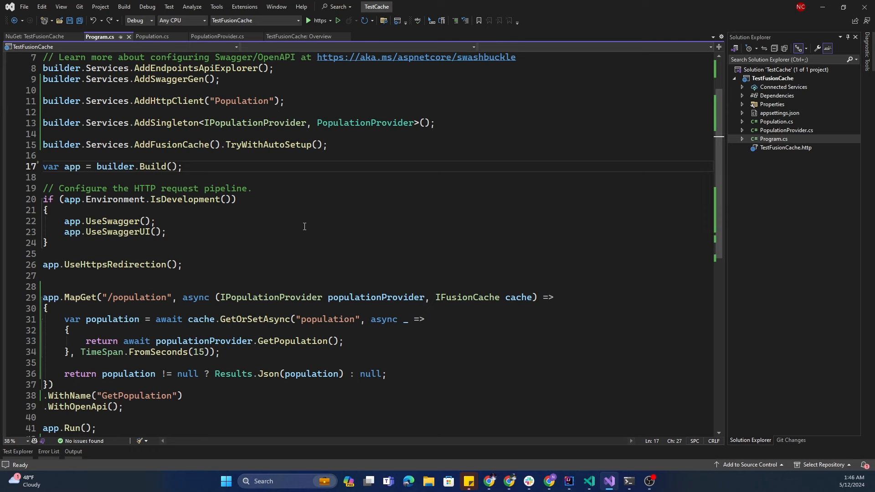